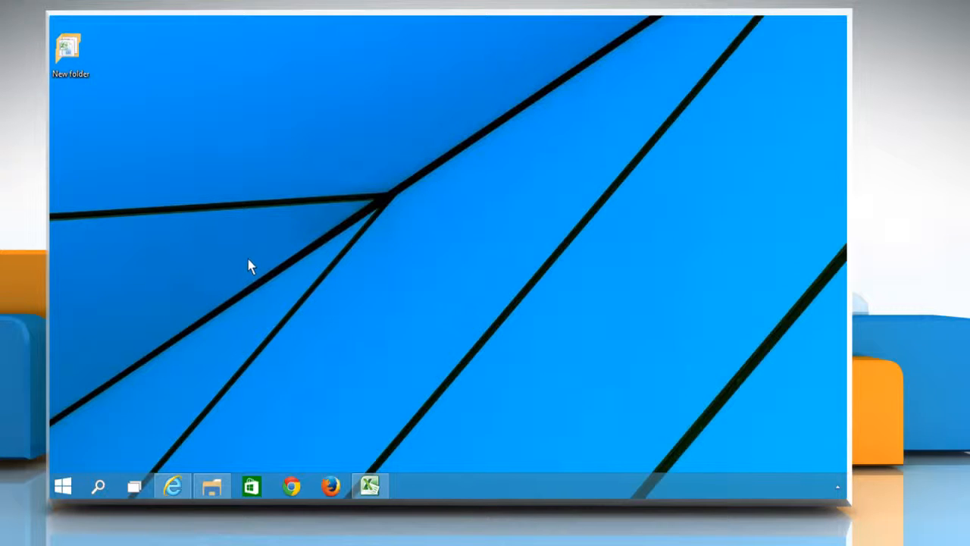
Open the Windows 10 Start menu from the taskbar.
{"action": "left_click", "coordinate": [63, 486]}
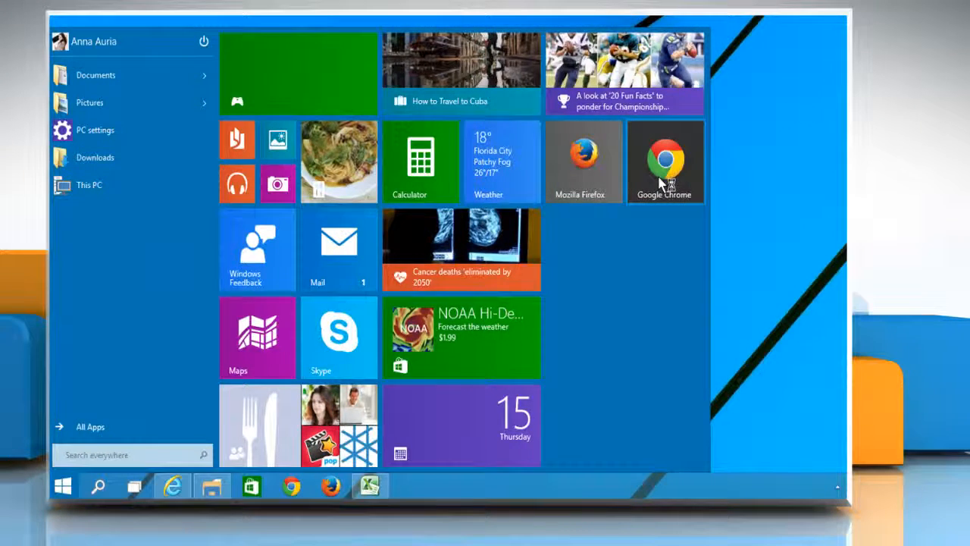
{"action": "left_click", "coordinate": [664, 162]}
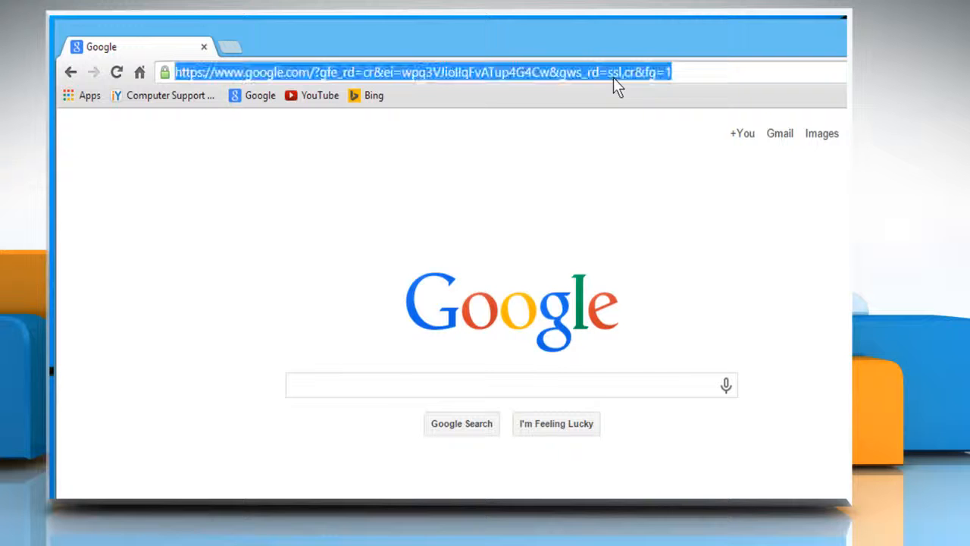
{"action": "type", "text": "www.pinterest.com"}
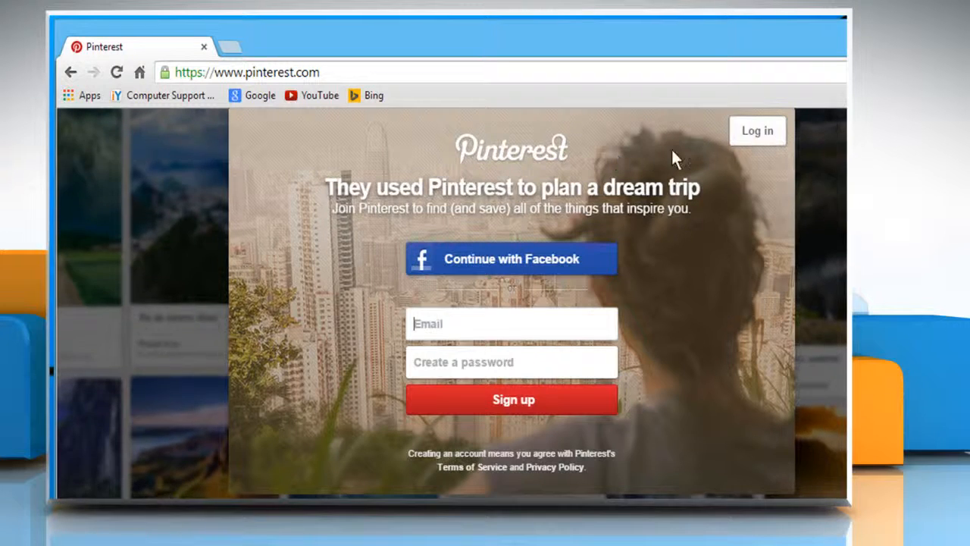
Log in to Pinterest with the account's email and password.
{"action": "left_click", "coordinate": [757, 130]}
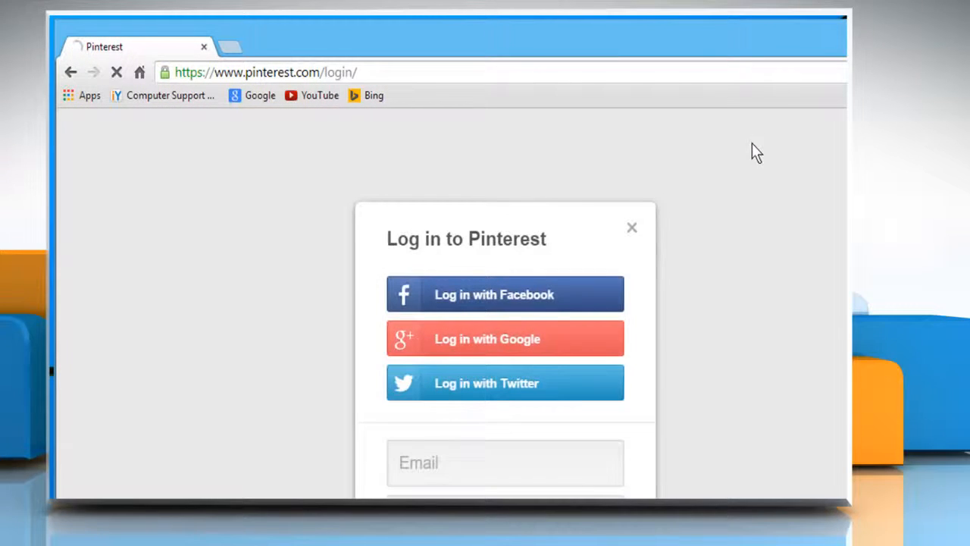
{"action": "mouse_move", "coordinate": [546, 346]}
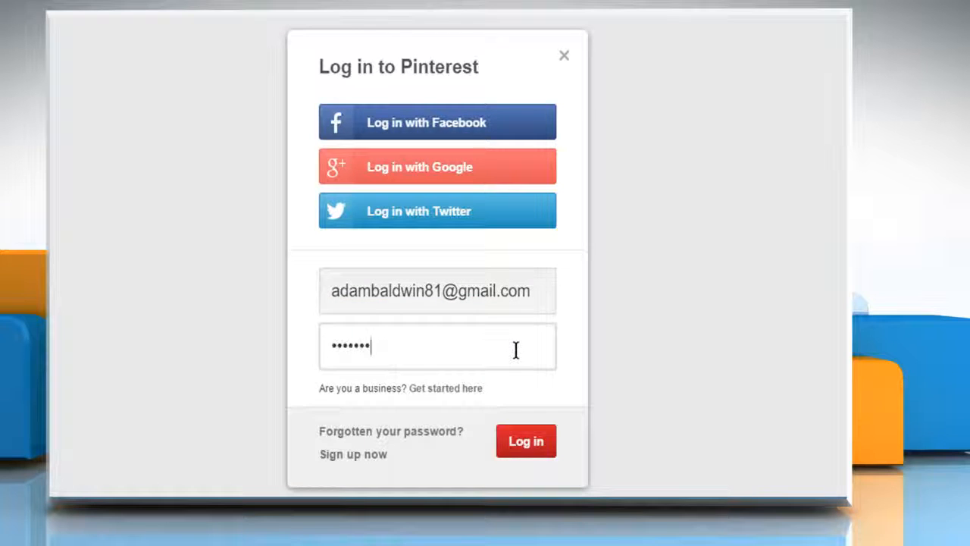
{"action": "left_click", "coordinate": [526, 441]}
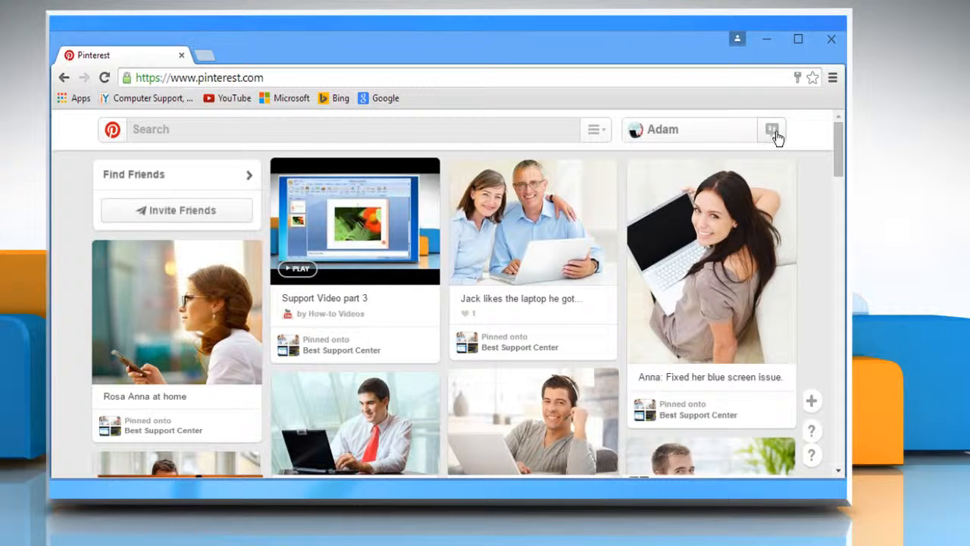
{"action": "left_click", "coordinate": [771, 129]}
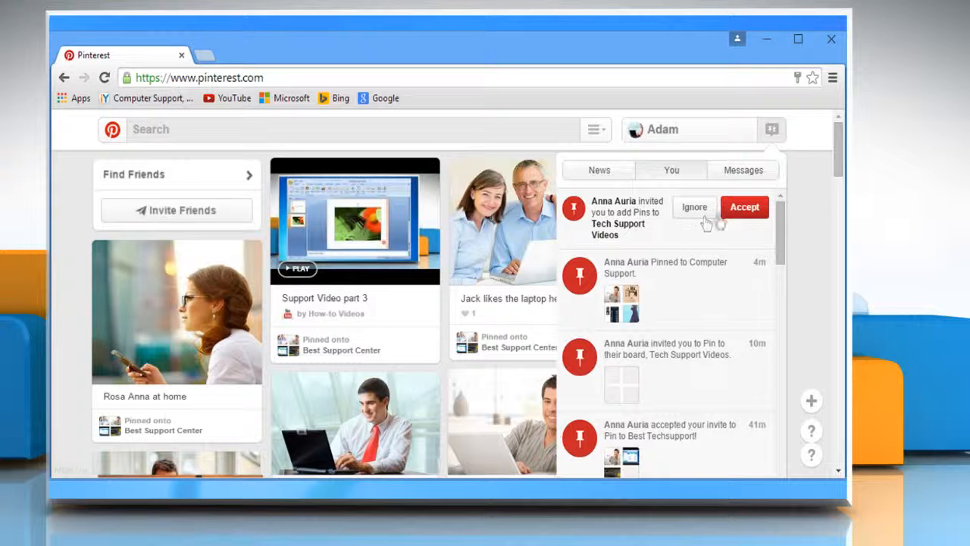
{"action": "left_click", "coordinate": [744, 206]}
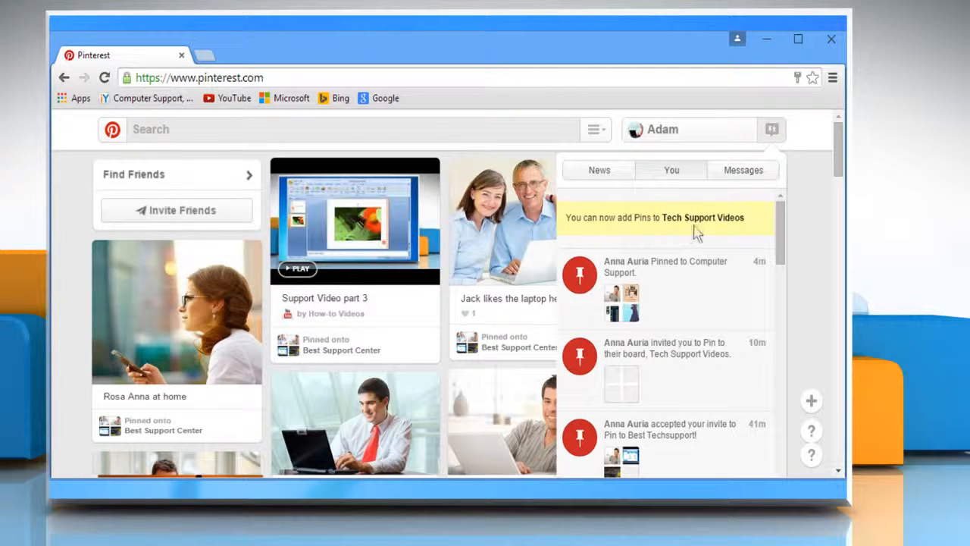
{"action": "mouse_move", "coordinate": [749, 231]}
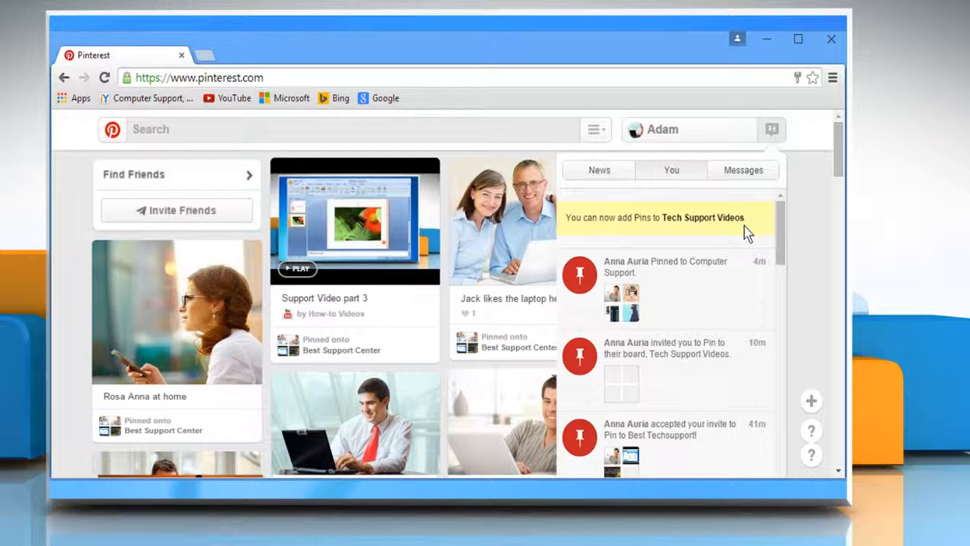